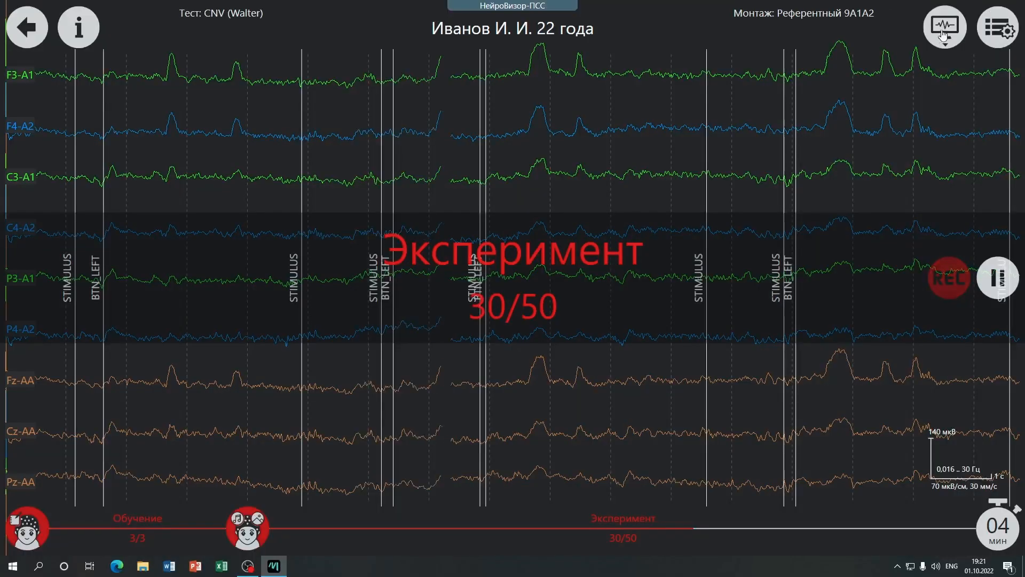
- Switch the display from raw EEG to the averaged CNV evoked-response grid for nine leads
left_click(944, 27)
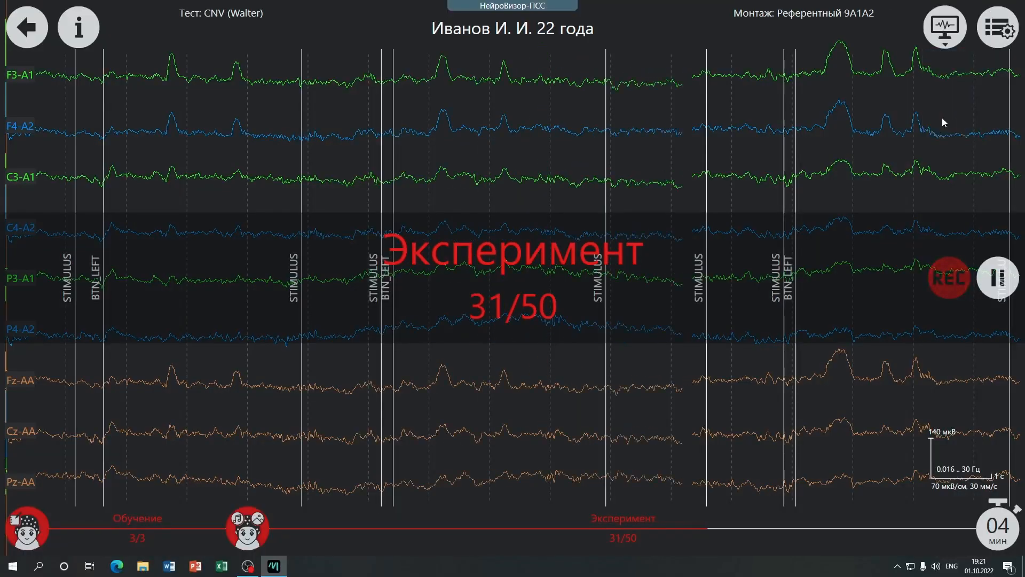
left_click(944, 26)
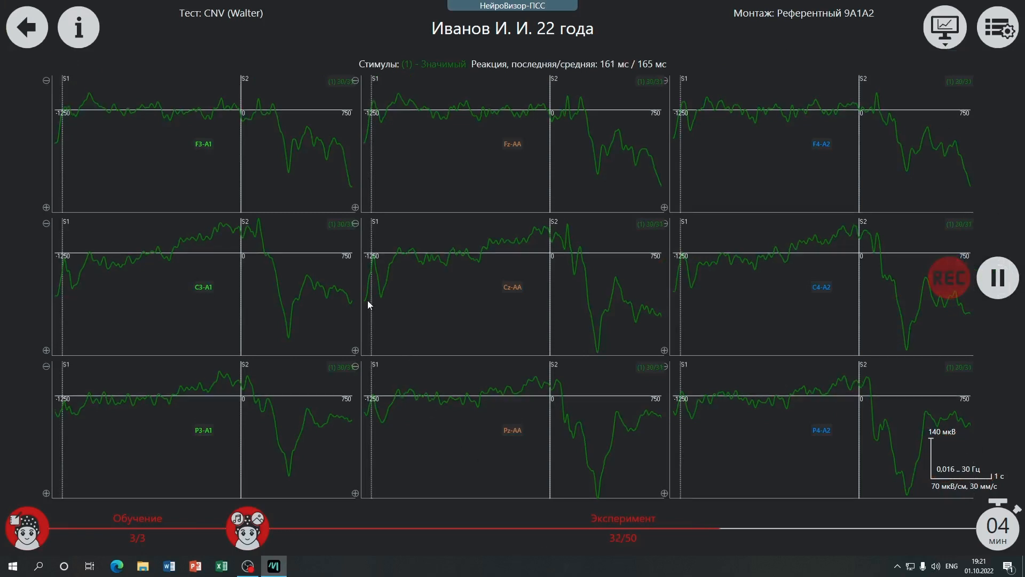
mouse_move(371, 228)
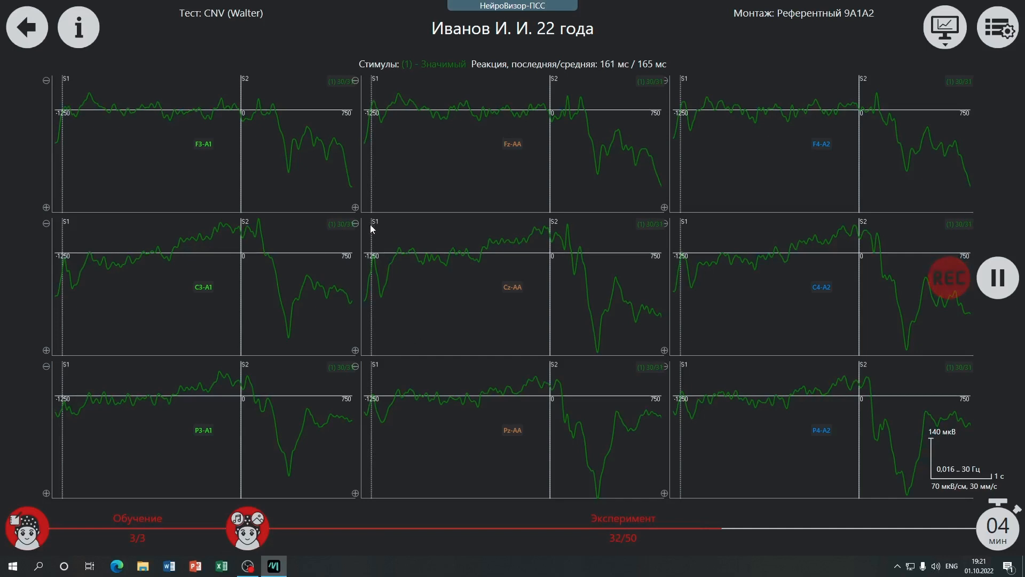
mouse_move(371, 349)
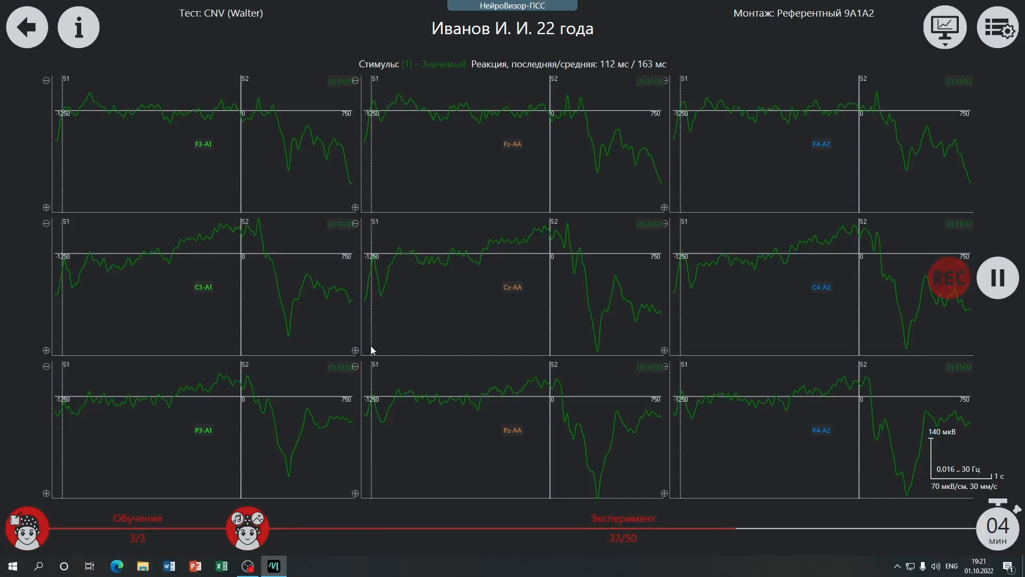
mouse_move(553, 227)
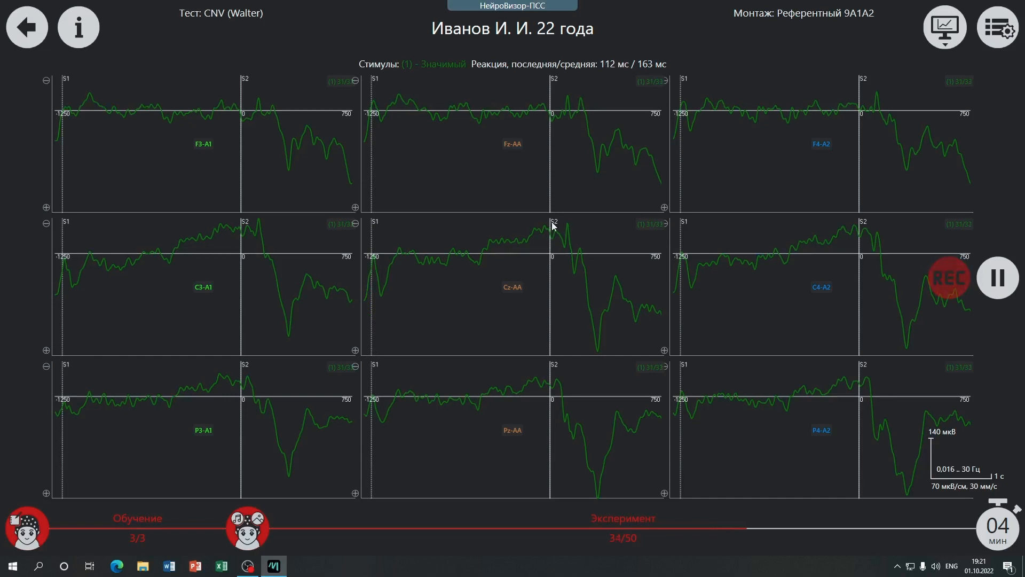
mouse_move(551, 287)
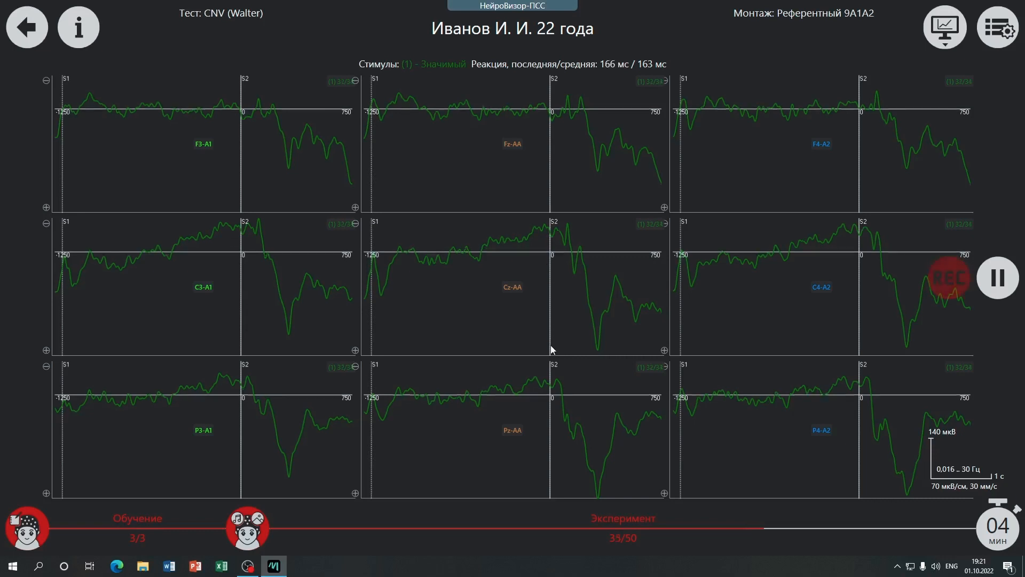
mouse_move(366, 261)
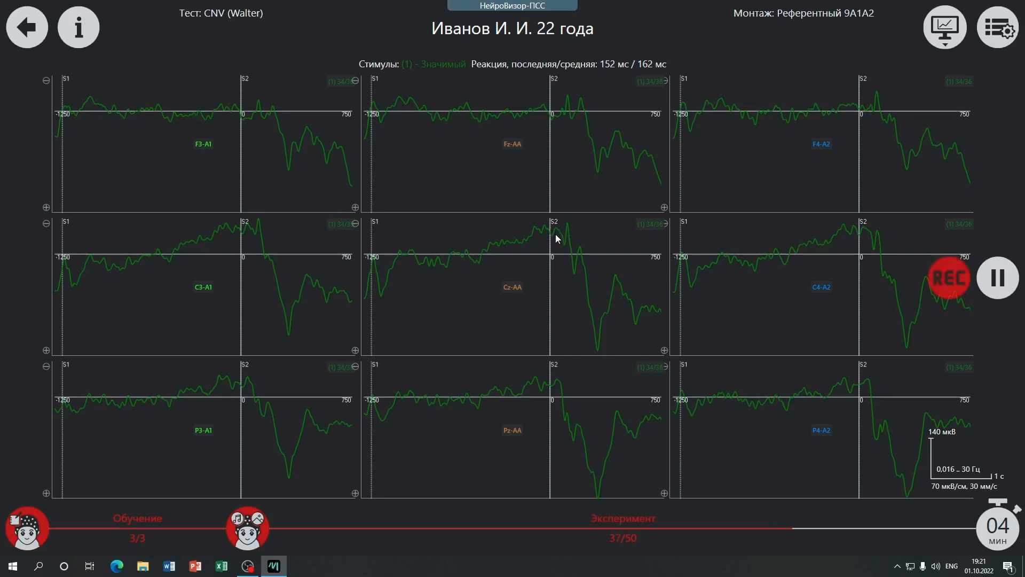
mouse_move(560, 250)
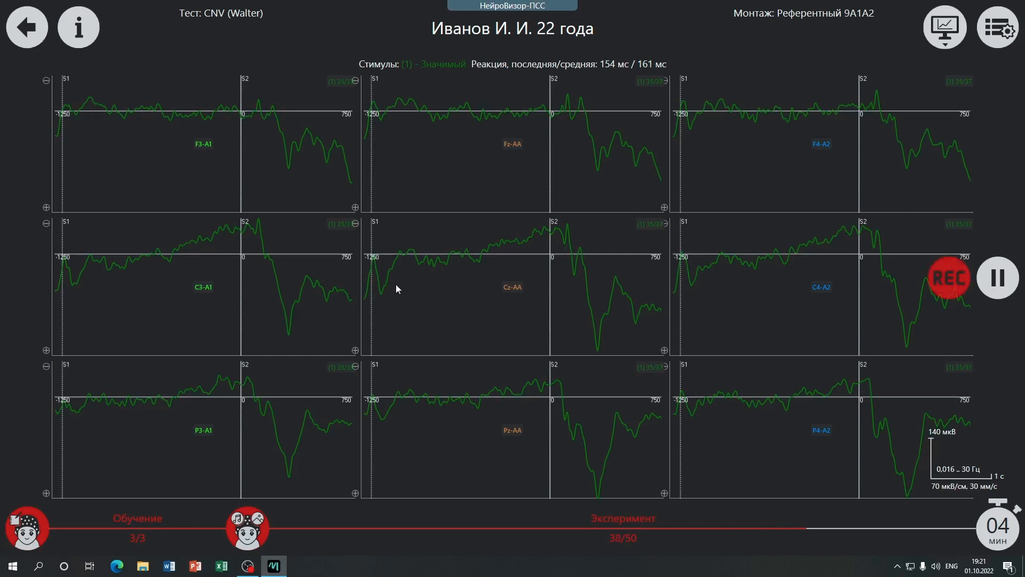
mouse_move(382, 295)
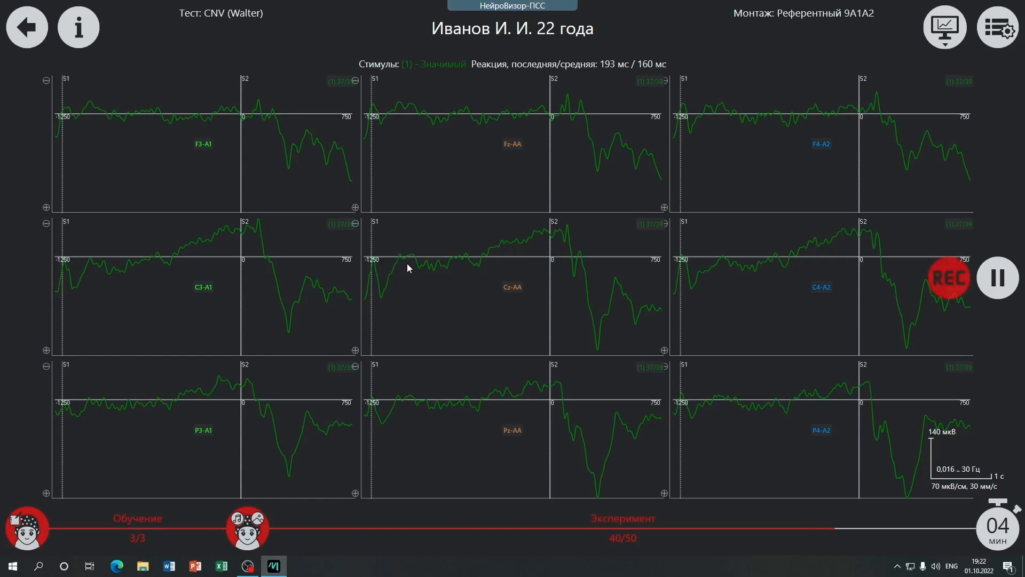
mouse_move(454, 260)
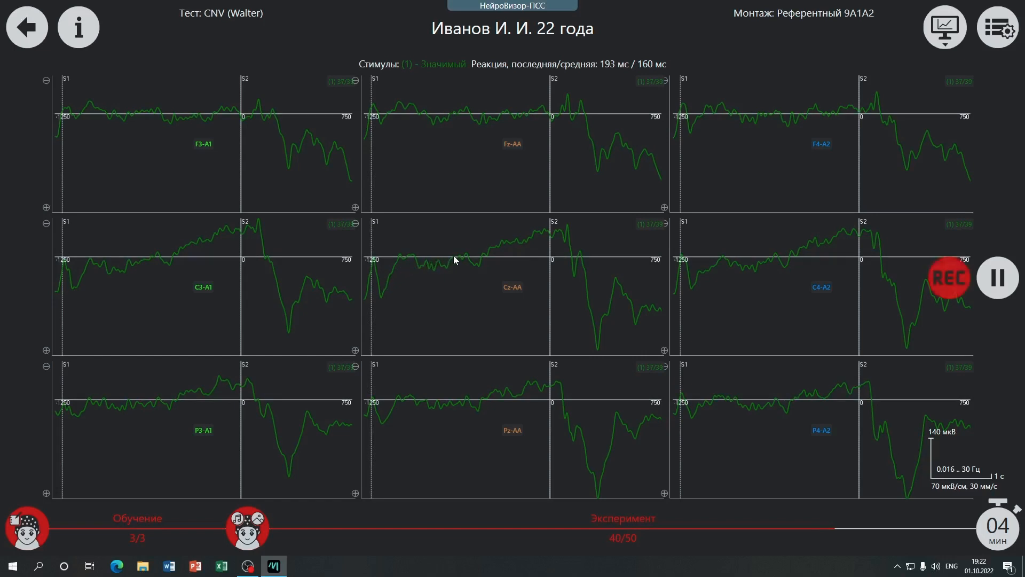